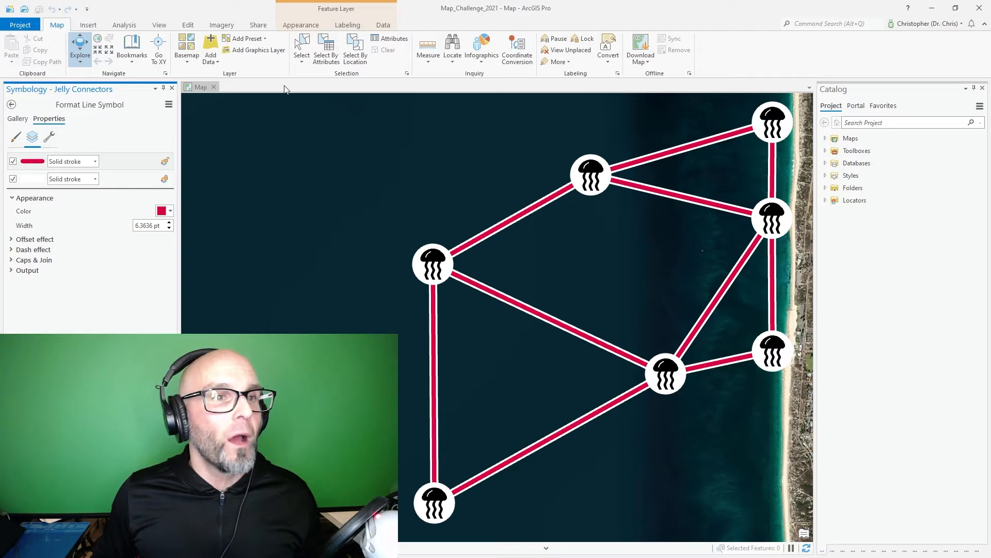
Start sharing the jellyfish network map as a web map from the Share tab.
click(257, 25)
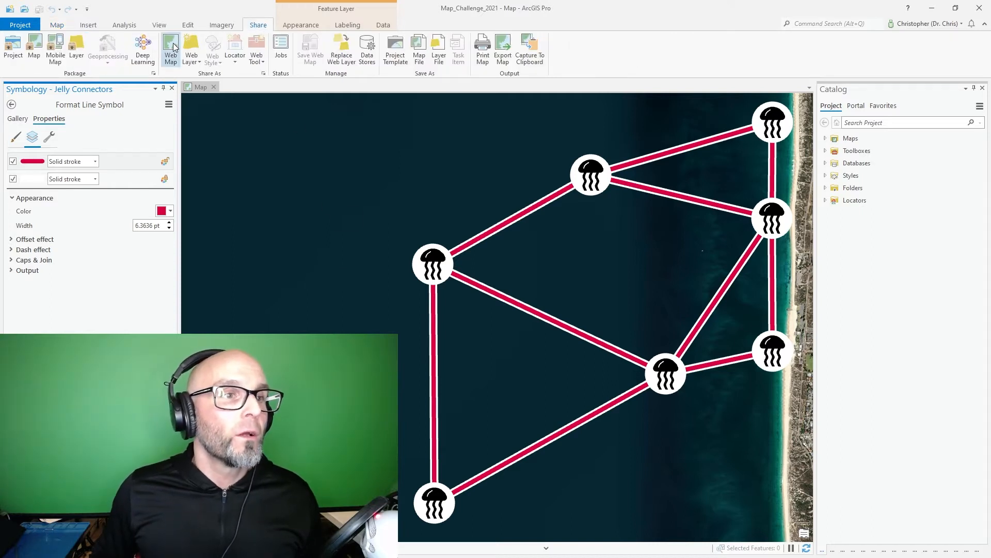
click(169, 49)
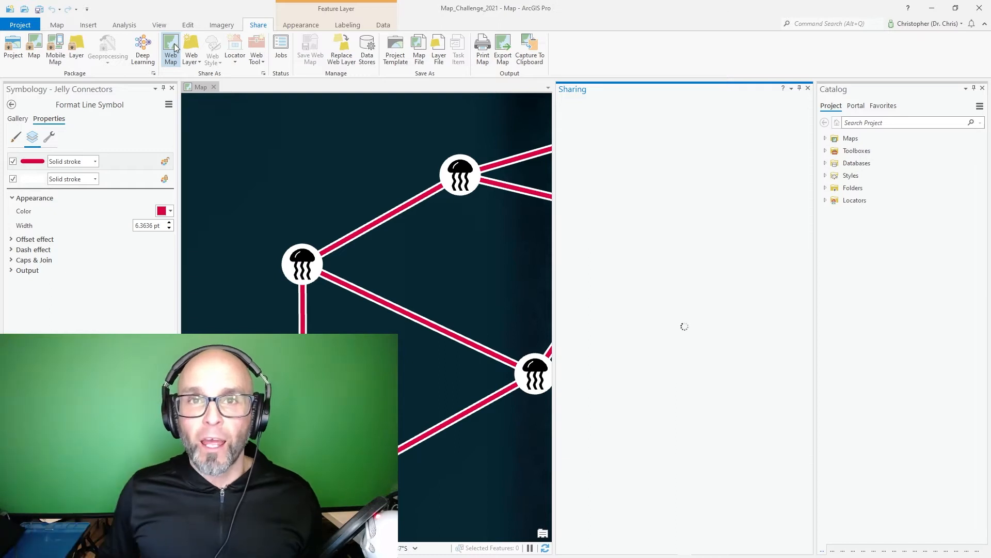
Enter 'Map' as the web map summary.
click(170, 50)
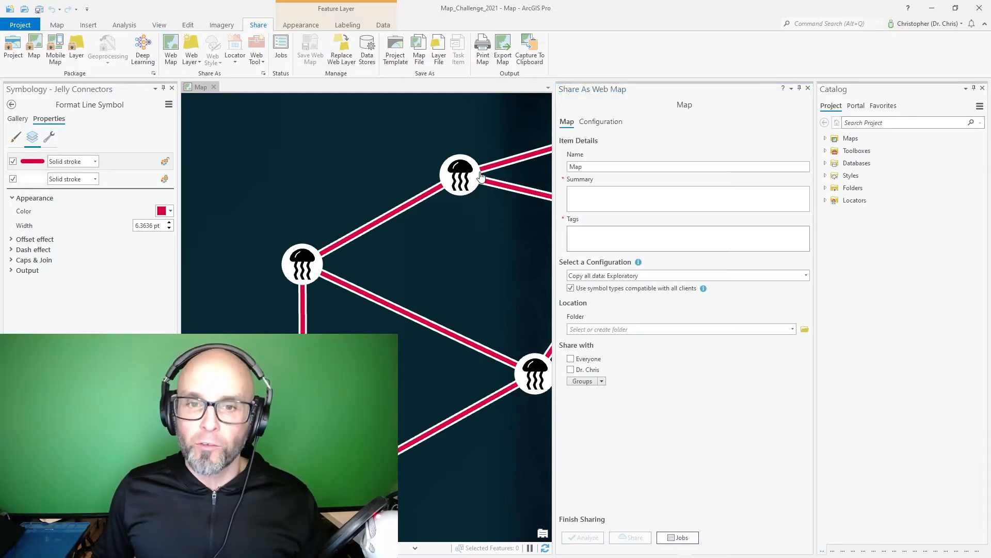
click(687, 197)
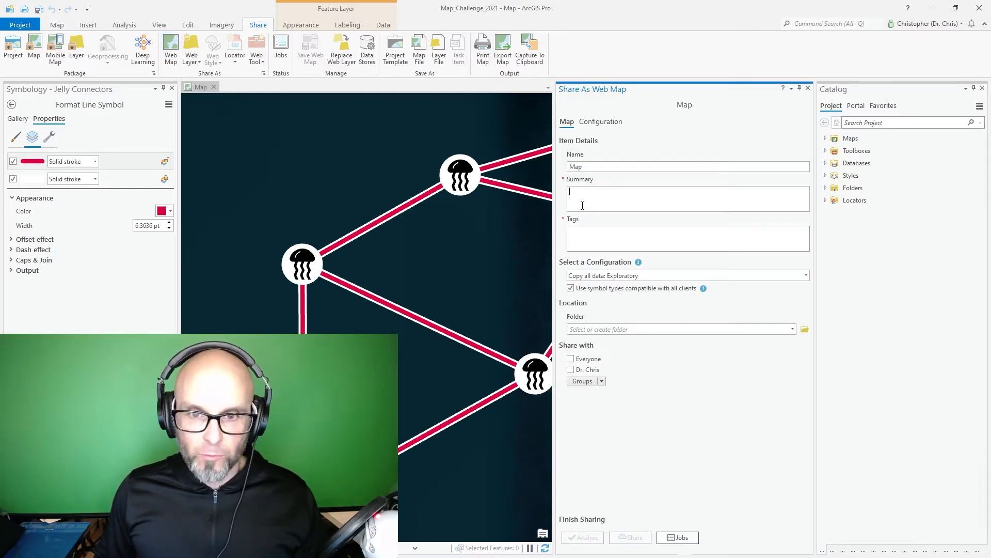
text(Map)
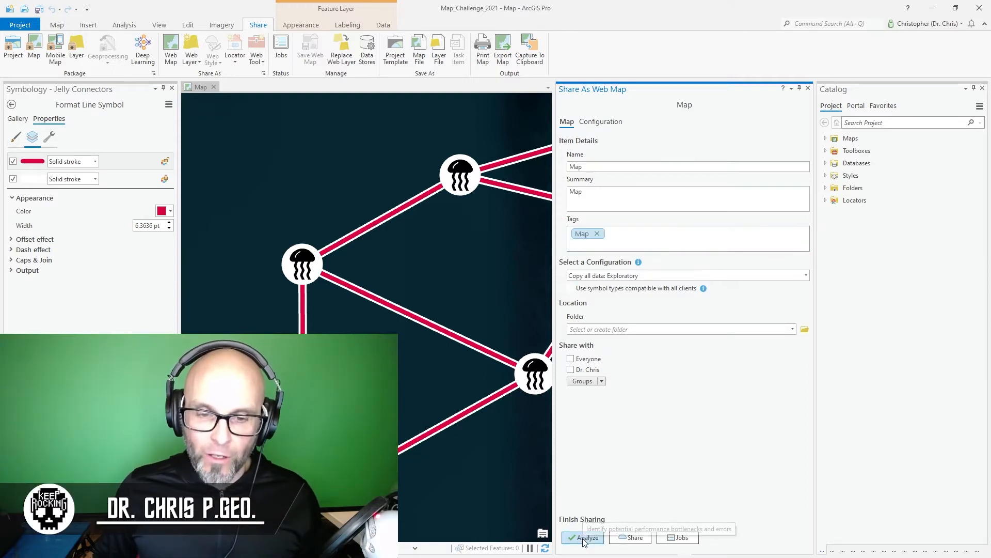
Analyze the web map and review the Jelly Connectors symbol downgrade warning.
click(586, 538)
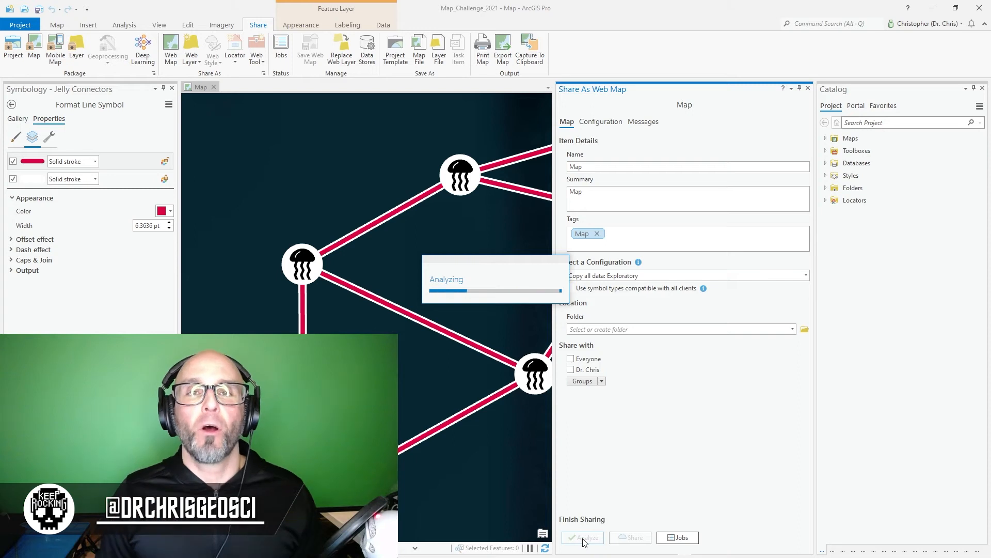
click(643, 121)
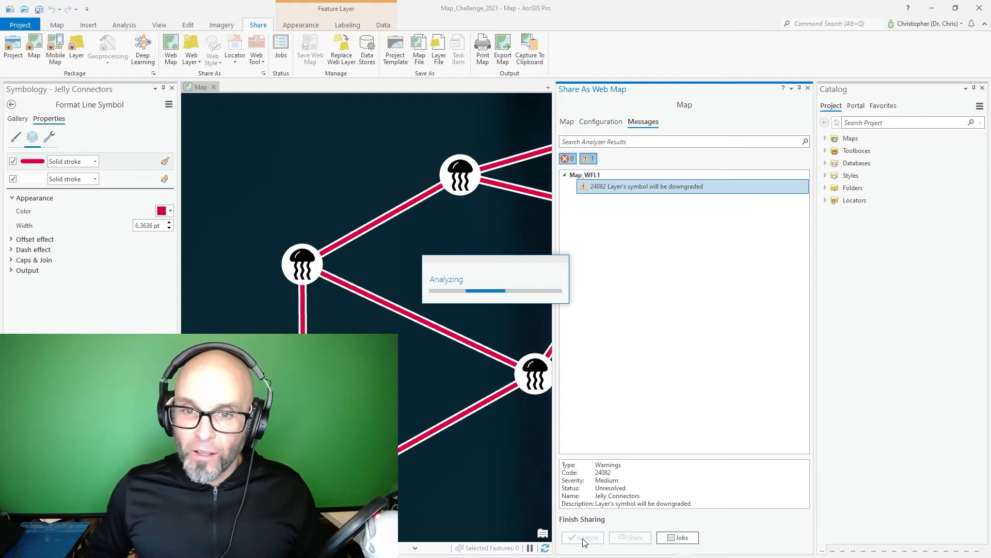
click(583, 538)
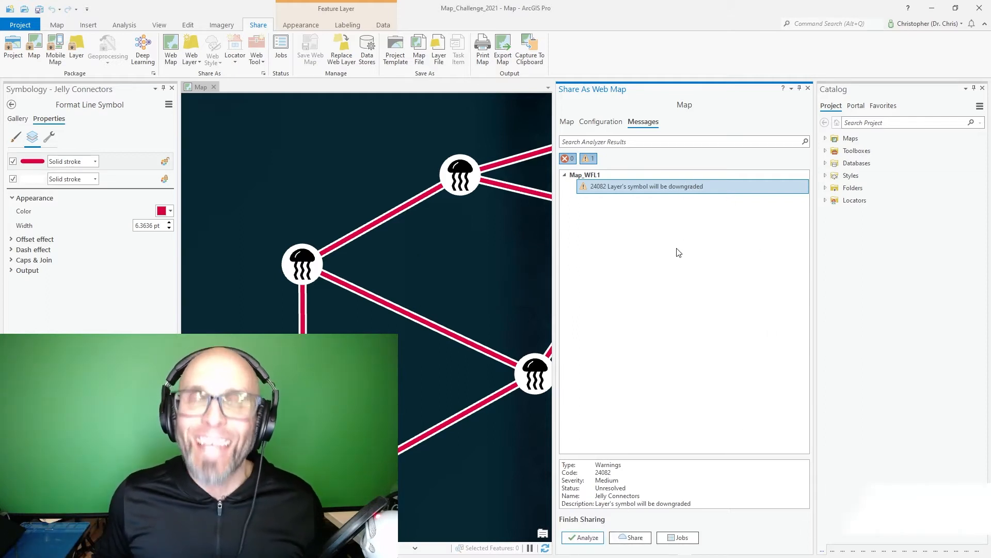